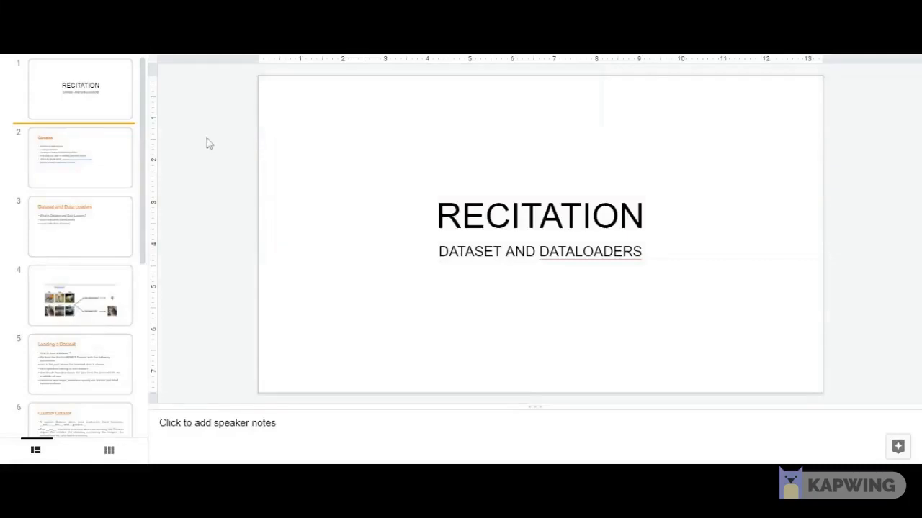
Step: Walk the filmstrip from the RECITATION title slide through Contents to Dataset and Data Loaders
click(80, 89)
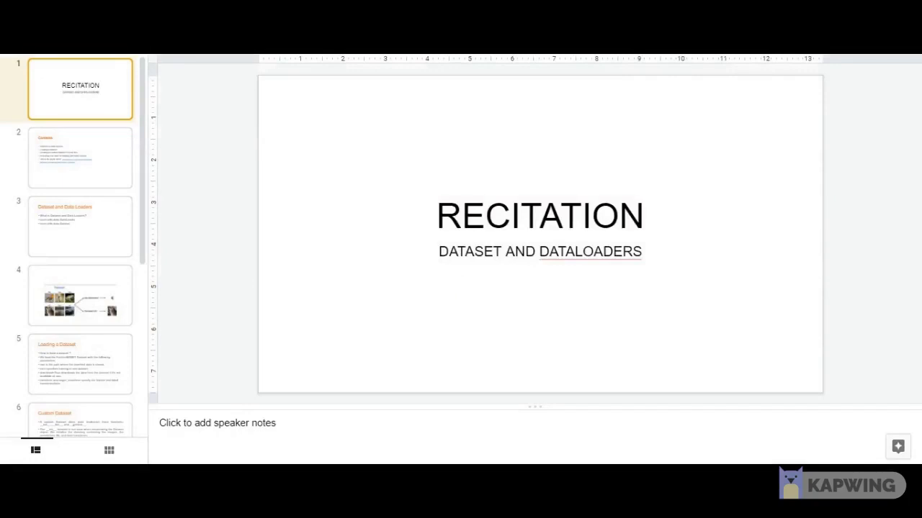
click(80, 157)
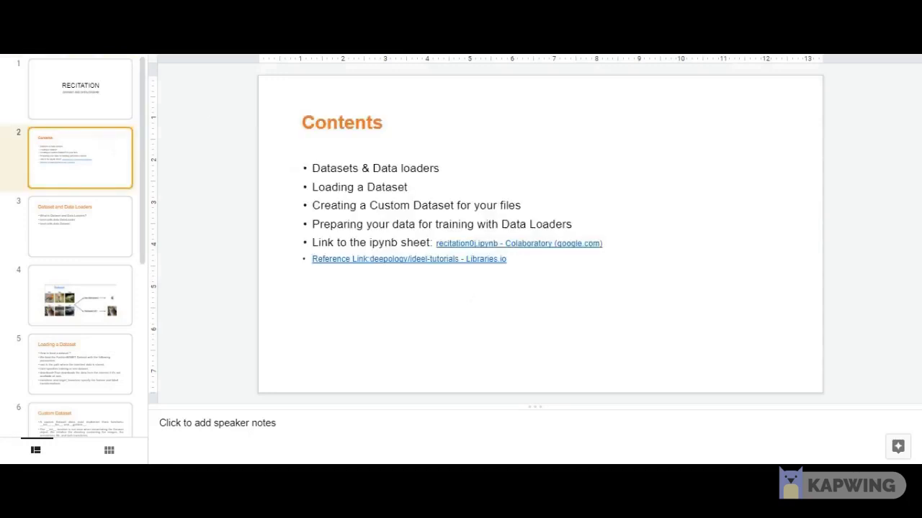
mouse_move(223, 189)
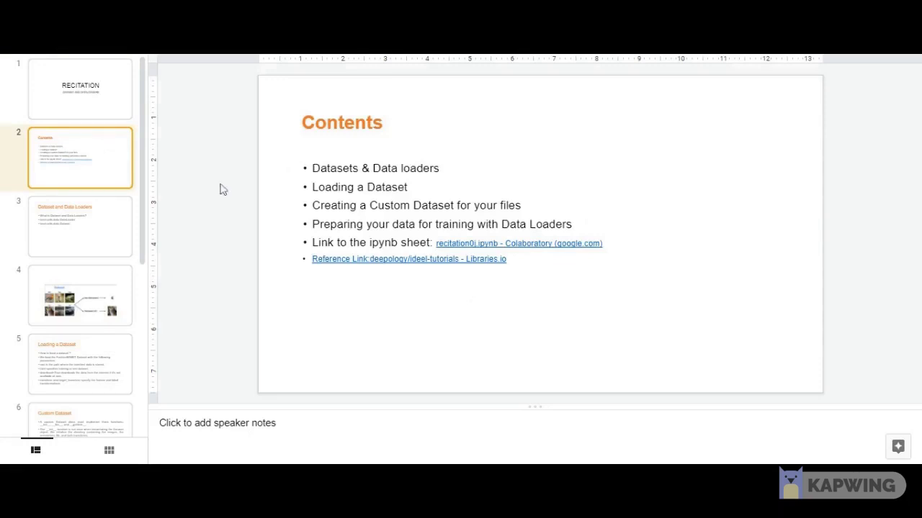
click(80, 226)
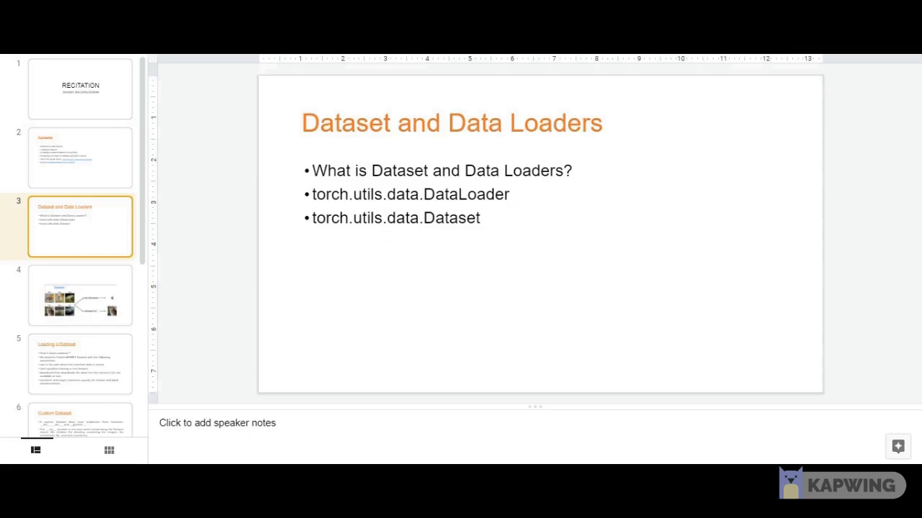
Step: Display slide 4, the six-image Dataset diagram with len(dataset) and Dataset[4] examples
click(80, 295)
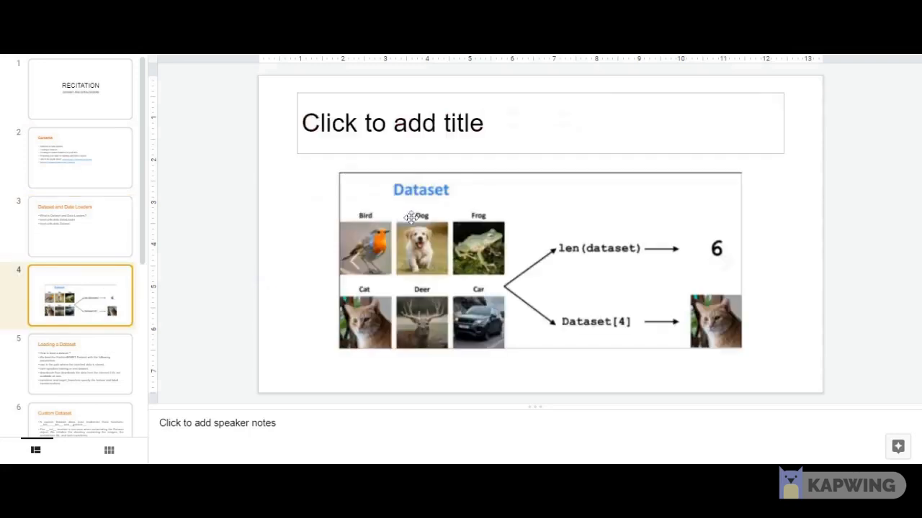
mouse_move(367, 297)
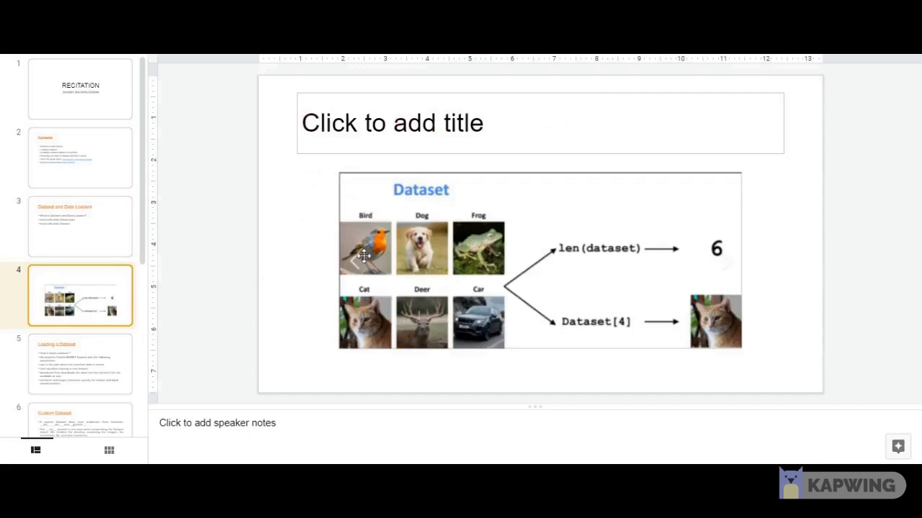
mouse_move(345, 311)
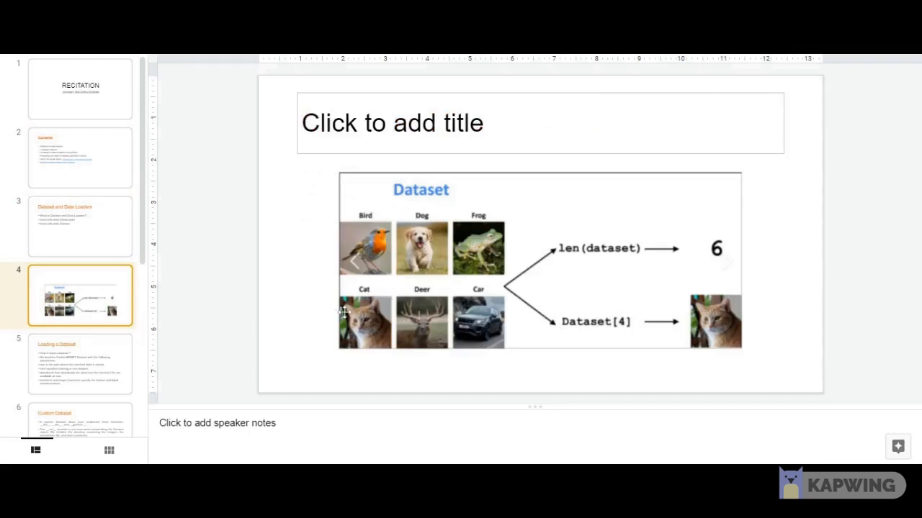
mouse_move(473, 282)
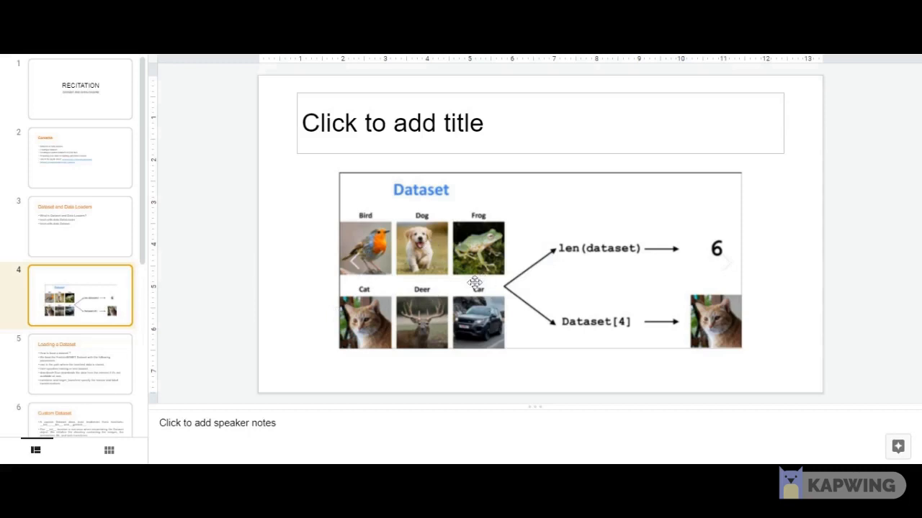
mouse_move(440, 259)
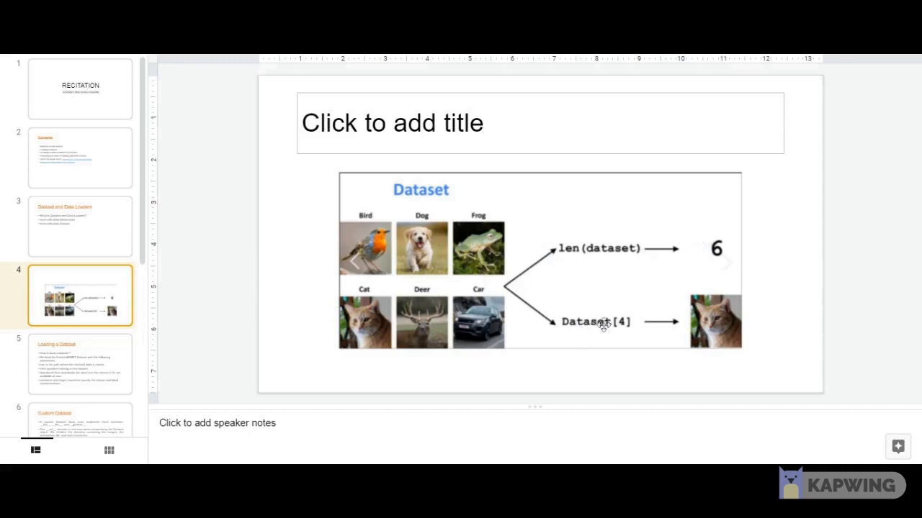
mouse_move(398, 293)
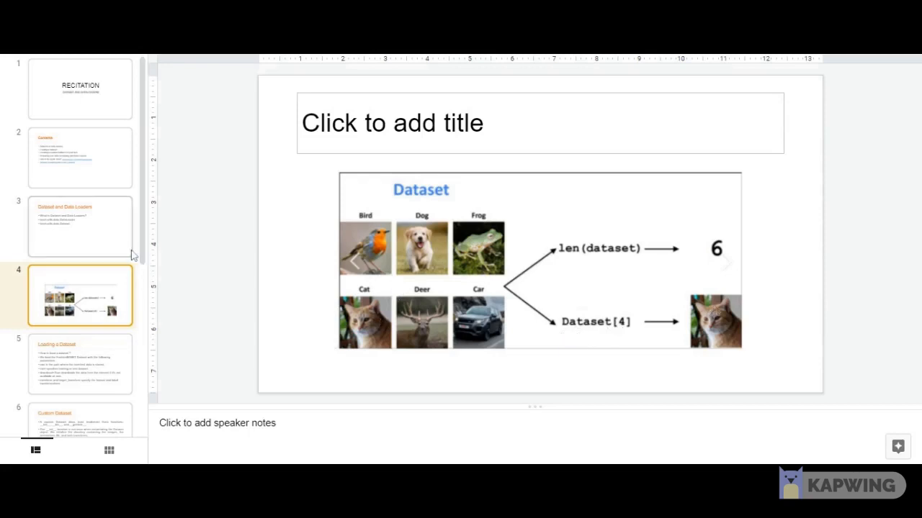
mouse_move(297, 236)
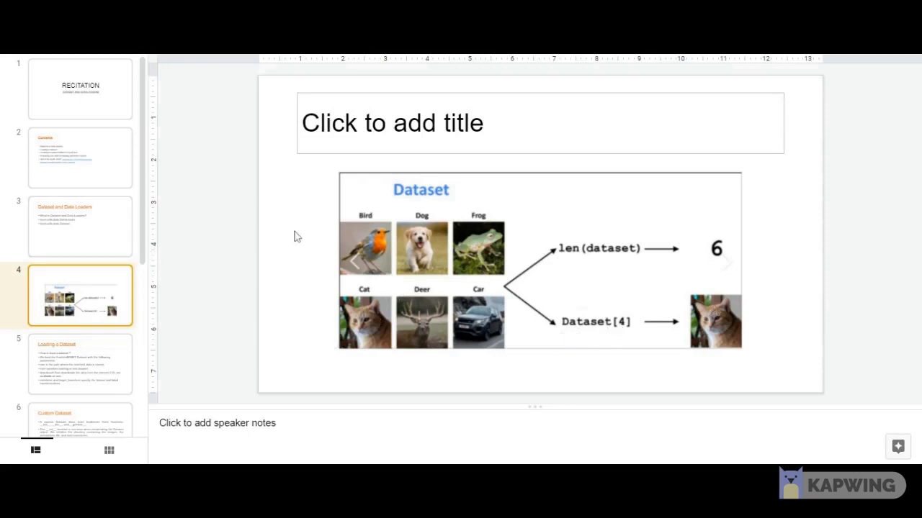
mouse_move(472, 59)
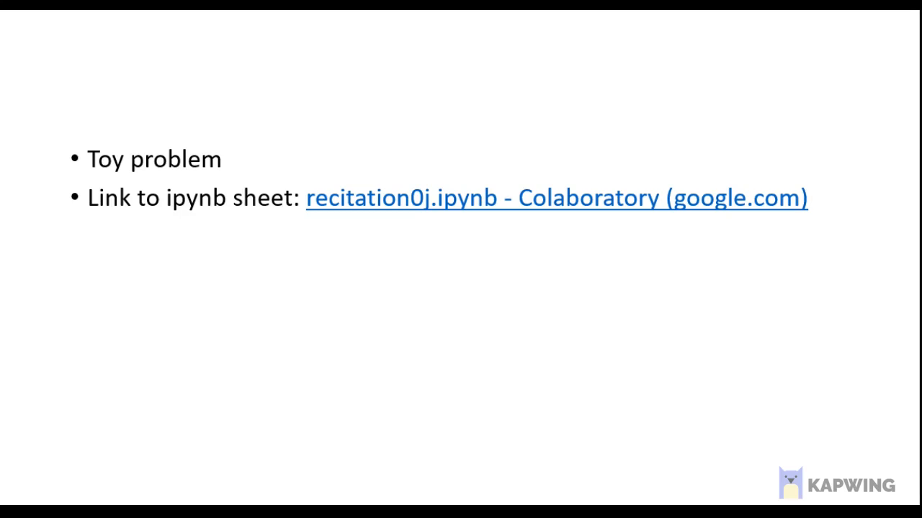
Step: Follow the recitation0j.ipynb hyperlink on the Toy problem slide into Colab
click(556, 198)
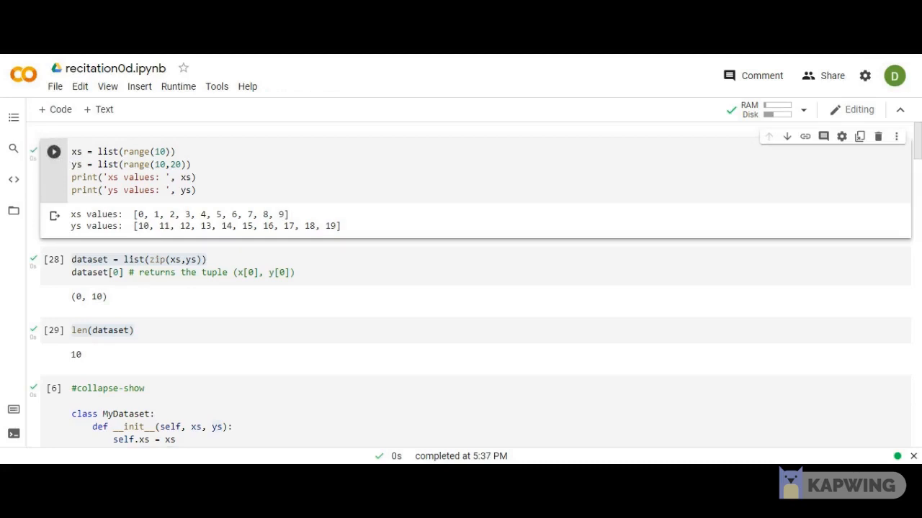
mouse_move(401, 220)
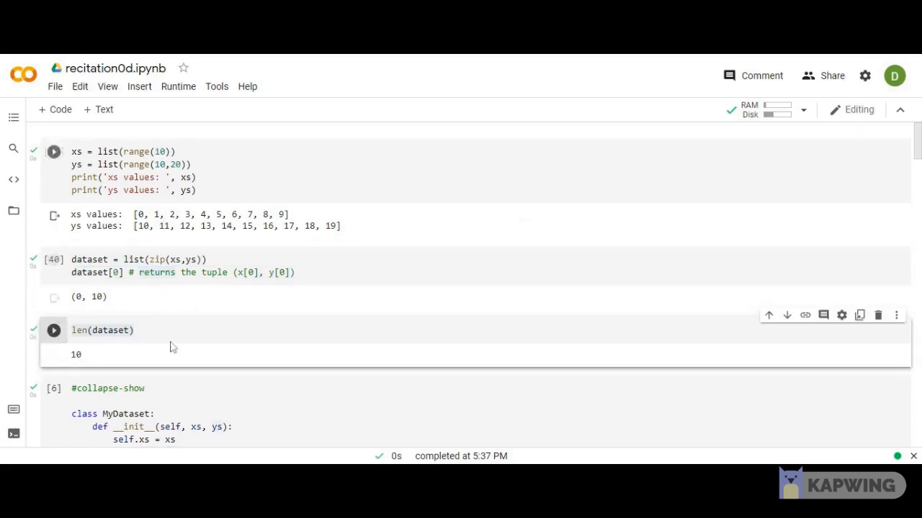
Step: Walk through MyDataset's __getitem__, highlighting xs[i] and the index i in its return line
scroll(down, 3)
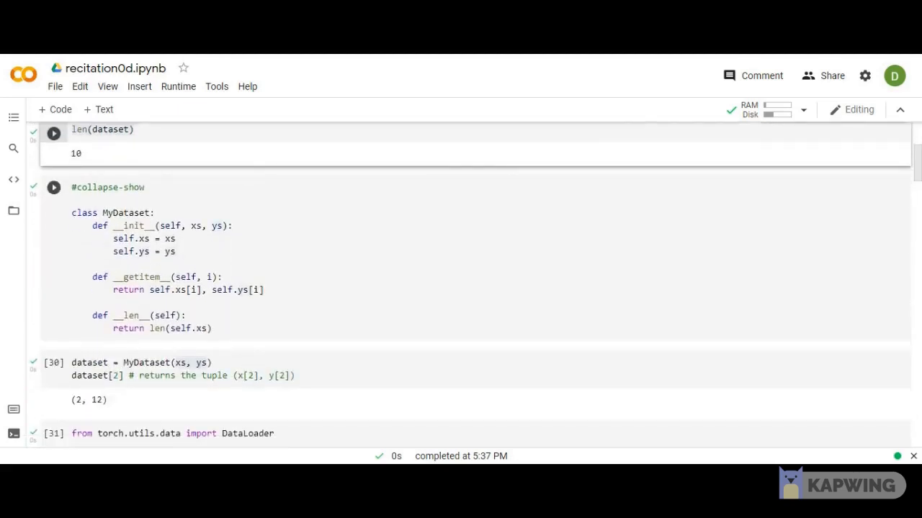
drag(113, 238, 174, 251)
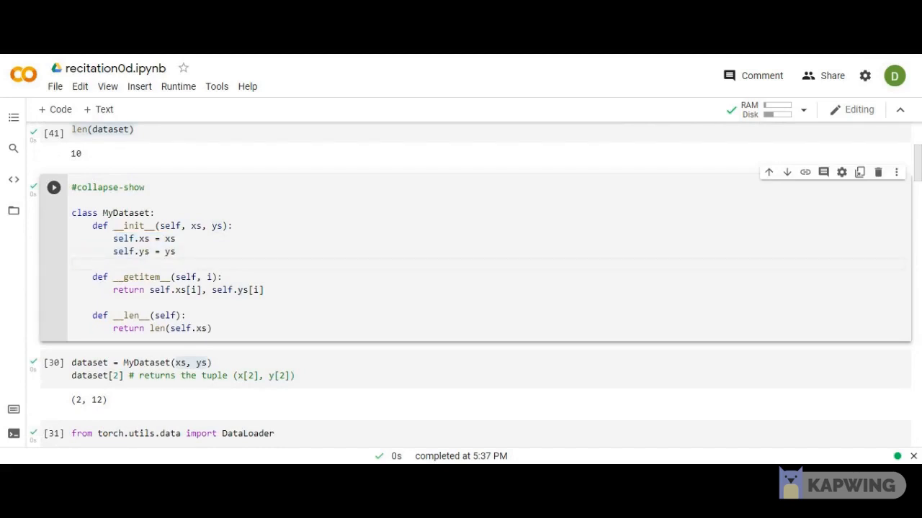
click(195, 290)
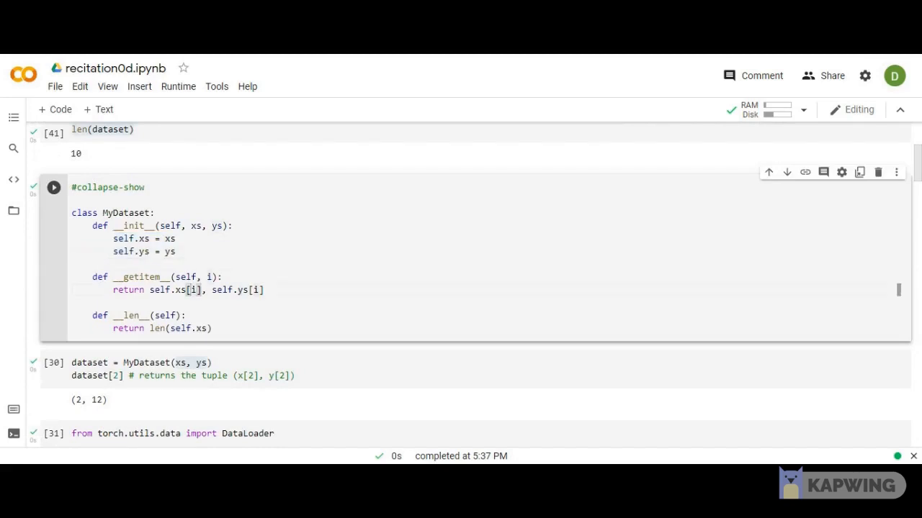
click(192, 289)
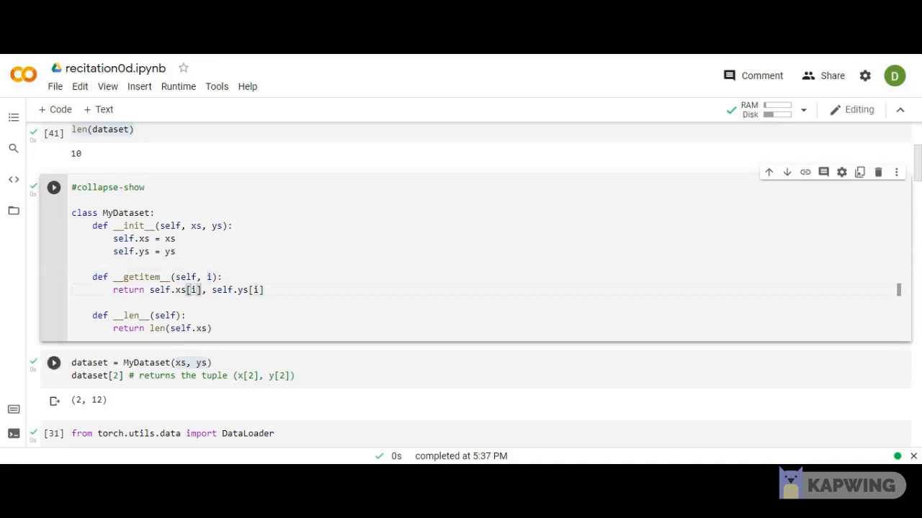
double_click(146, 362)
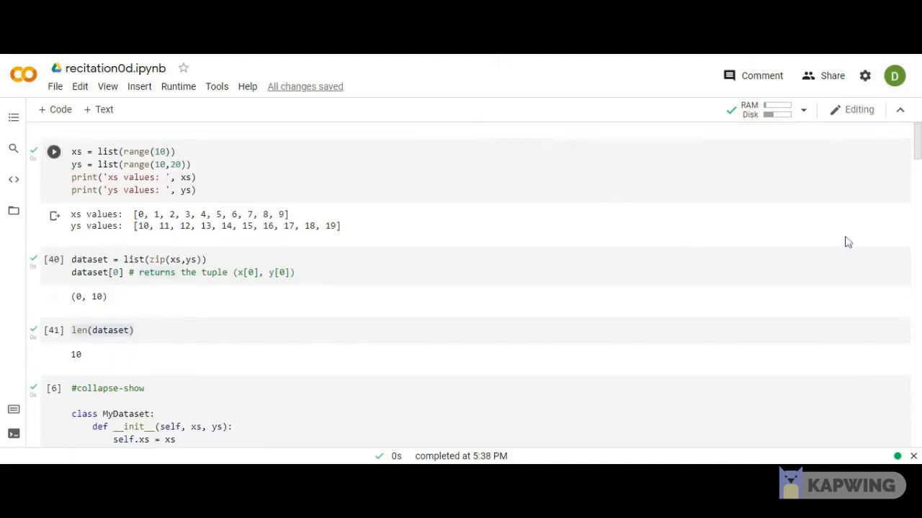
Step: Scroll down to the DataLoader import cell and its printed tensor pairs
scroll(down, 3)
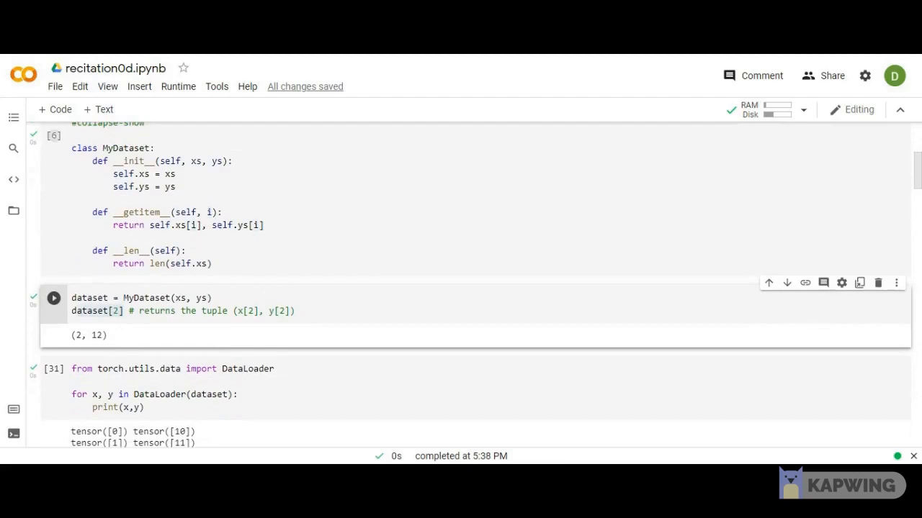
scroll(down, 3)
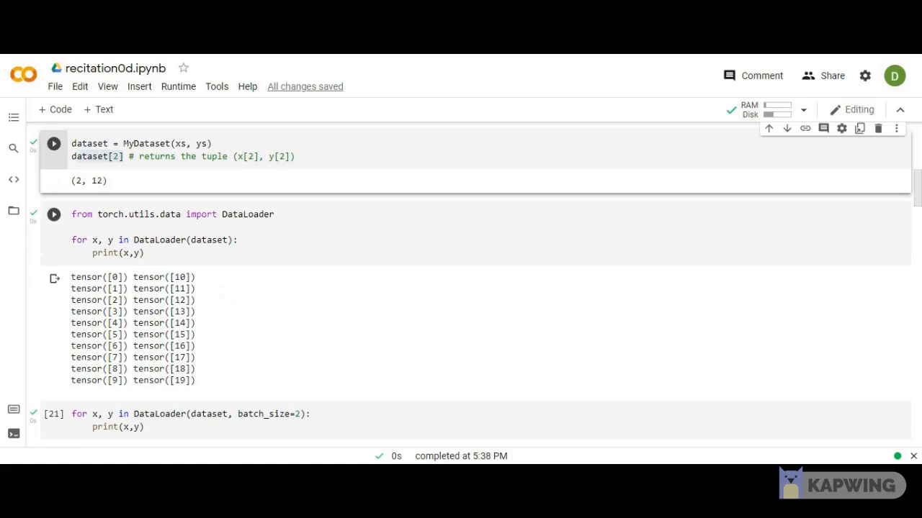
Step: Run the DataLoader loop cell and highlight the dataset passed to DataLoader
click(53, 214)
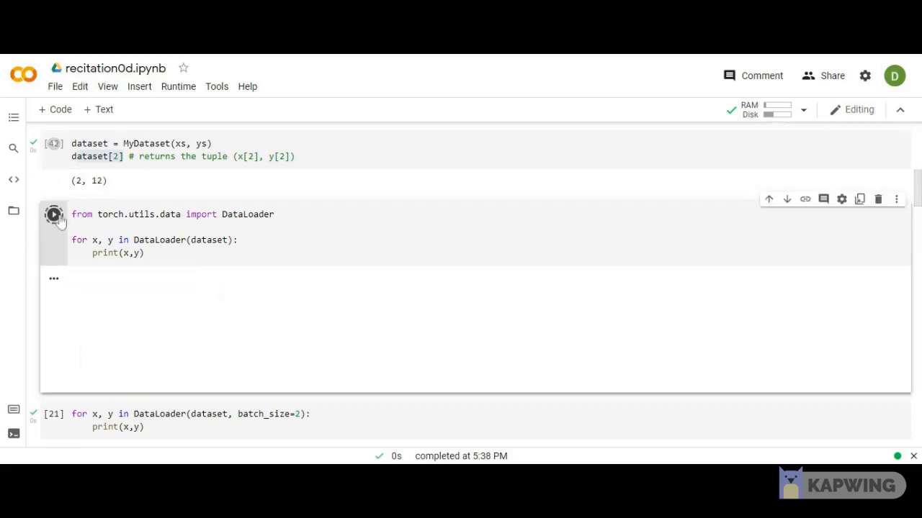
click(54, 214)
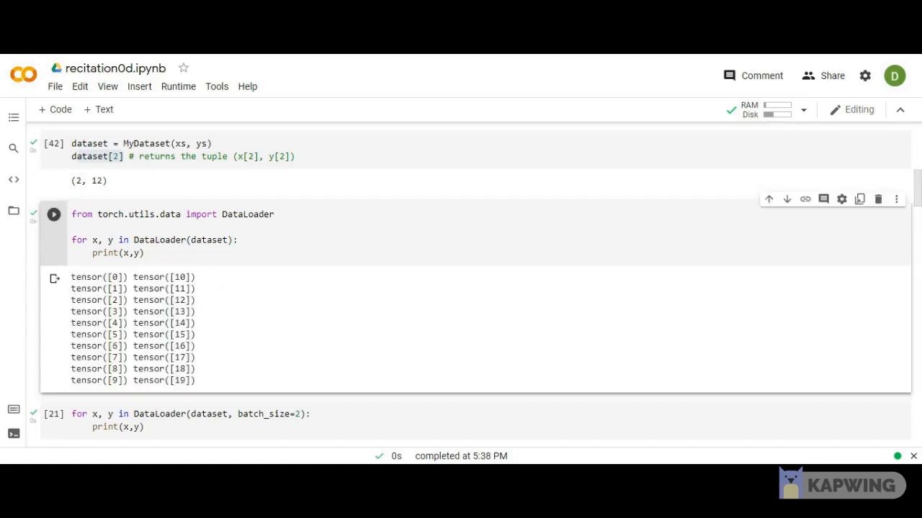
double_click(199, 240)
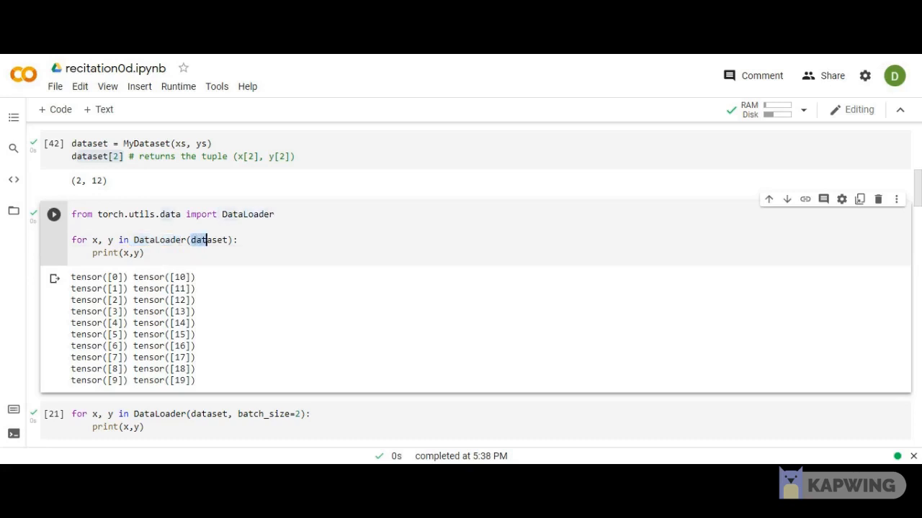
double_click(209, 240)
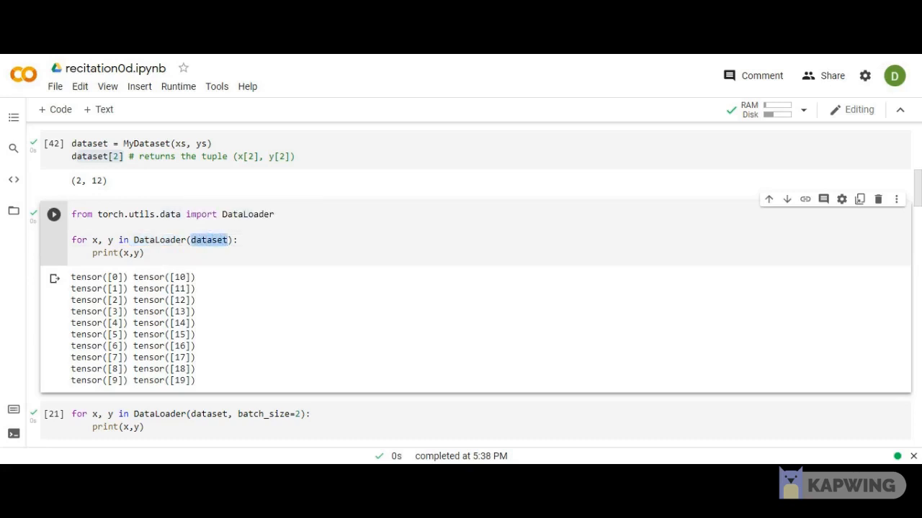
Step: Highlight shuffle=True and run the batch_size=2 cell, printing five paired batches
scroll(down, 3)
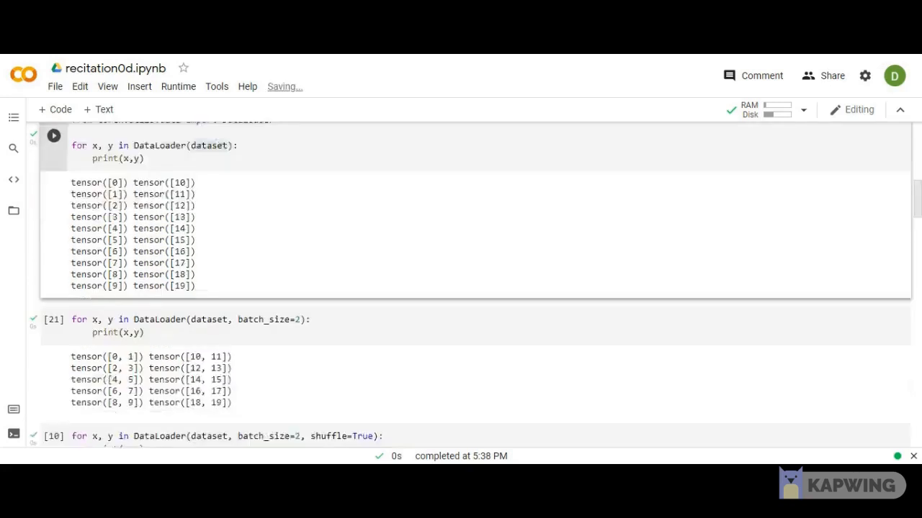
scroll(down, 3)
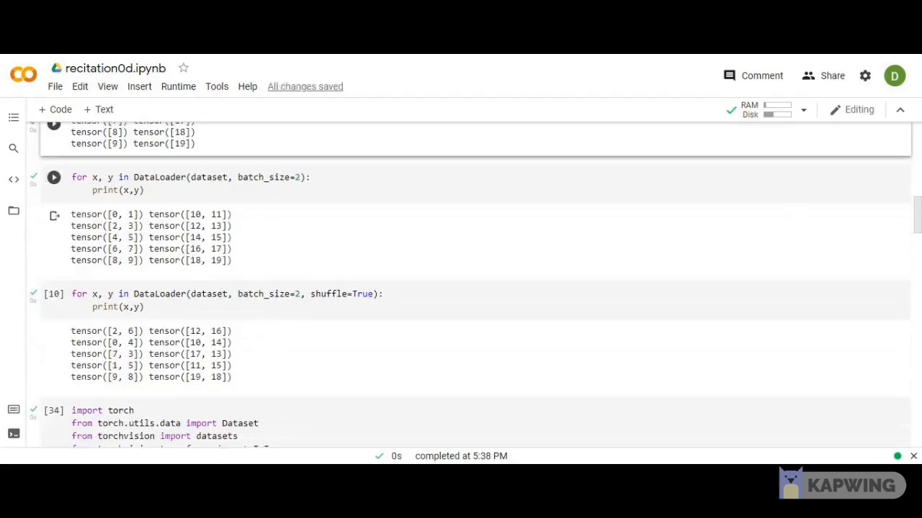
click(130, 190)
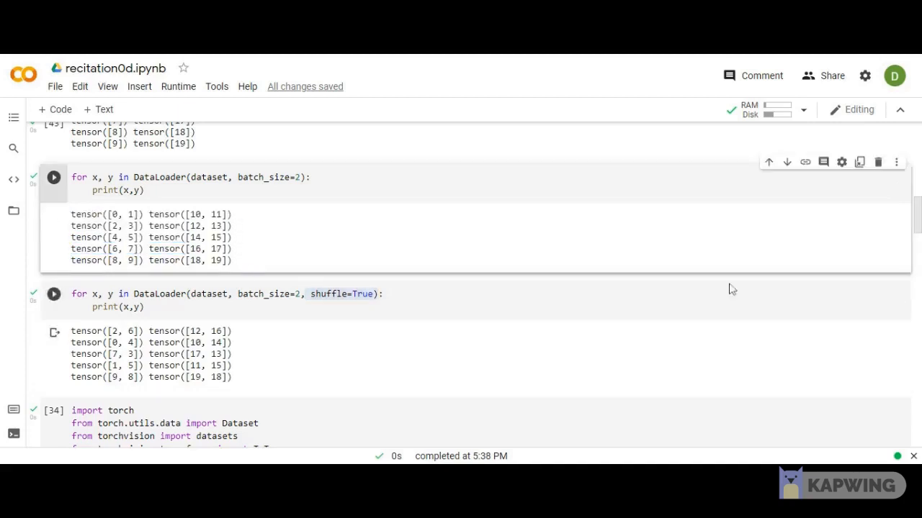
click(53, 294)
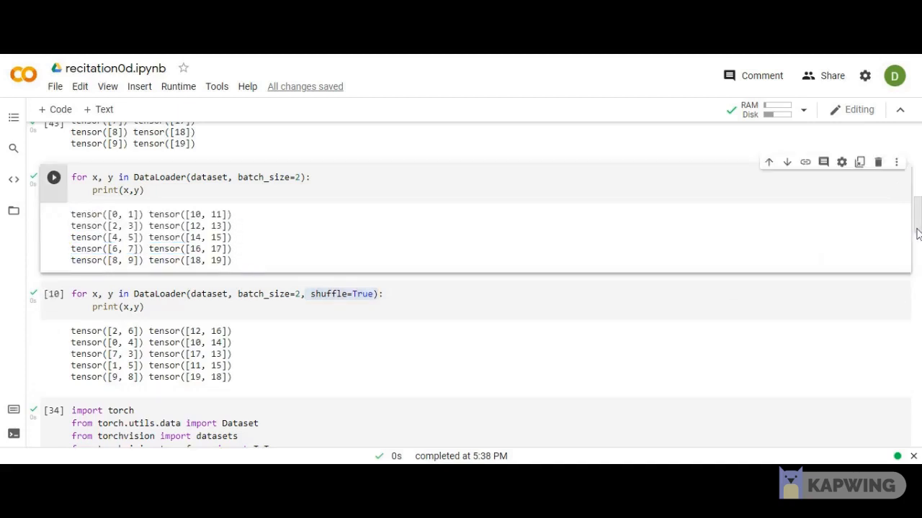
Step: Rerun the FashionMNIST cell to reload the training and test datasets
scroll(down, 3)
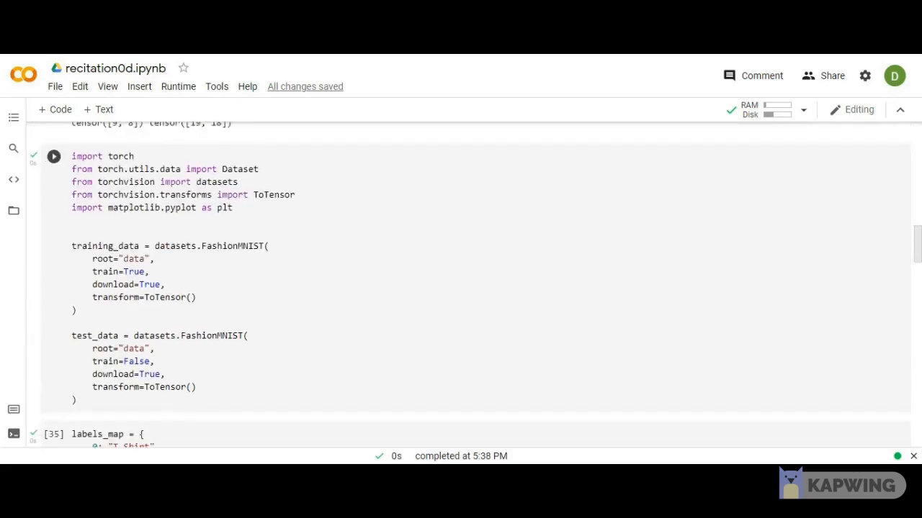
double_click(118, 258)
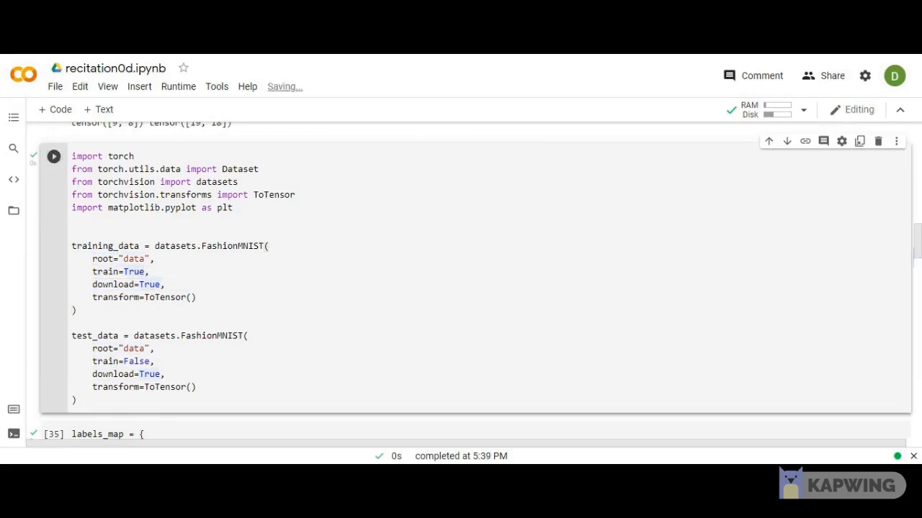
scroll(down, 3)
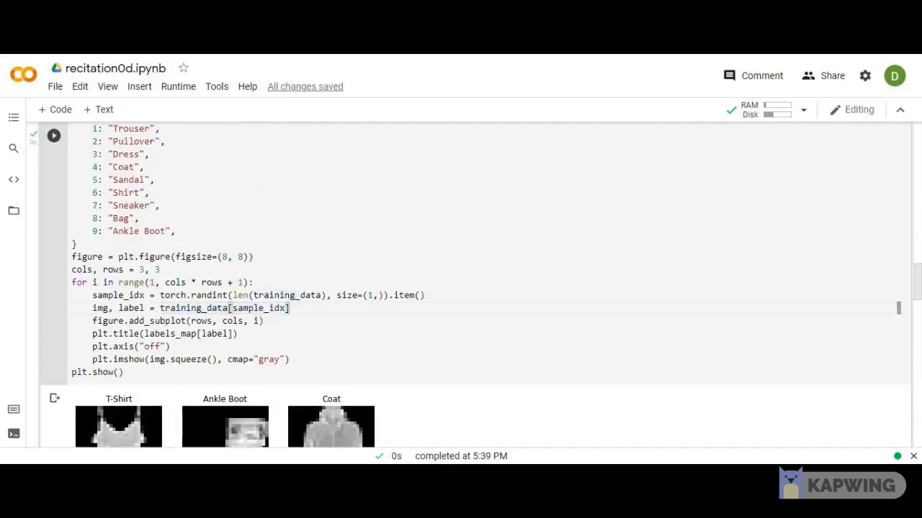
Step: Rerun the labels_map plotting cell for new samples titled Sandal, Dress and Shirt
click(53, 136)
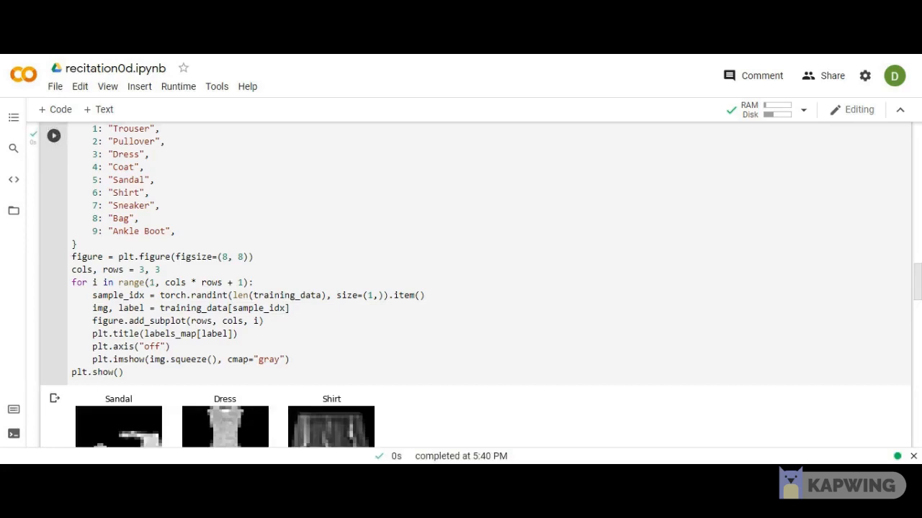
mouse_move(916, 293)
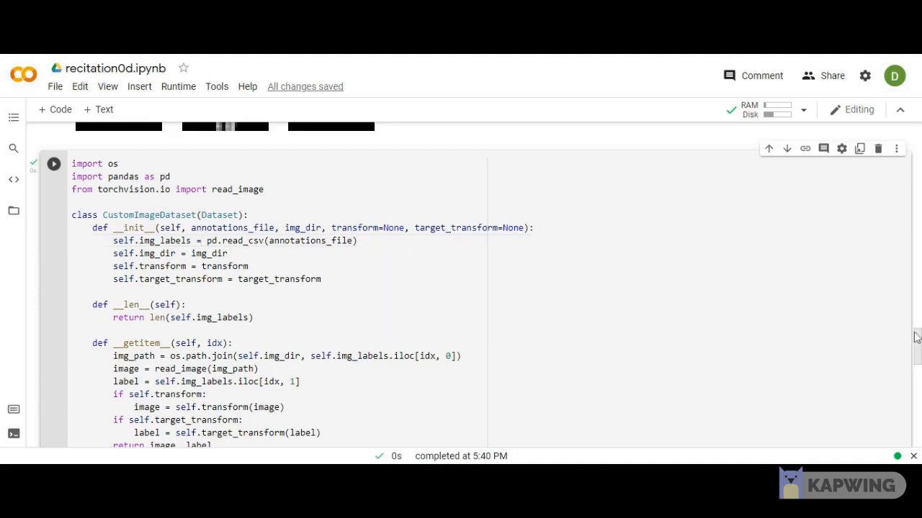
scroll(down, 3)
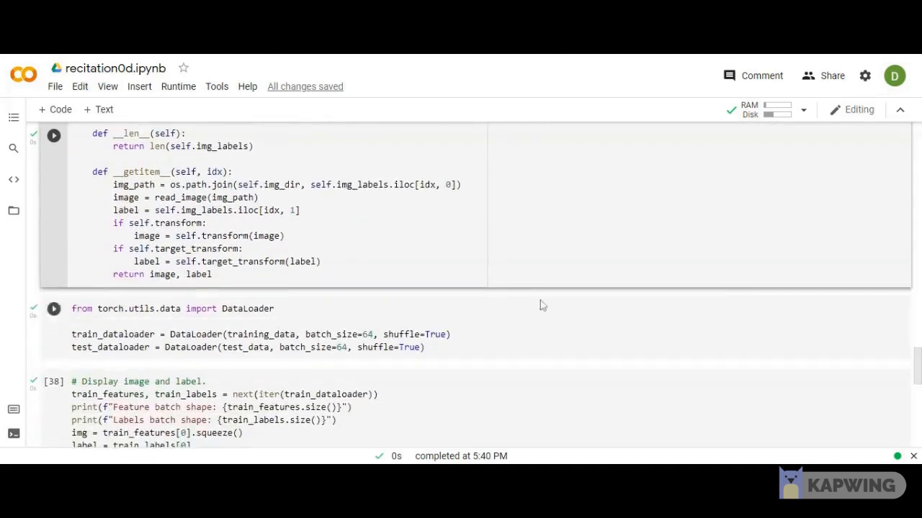
click(53, 309)
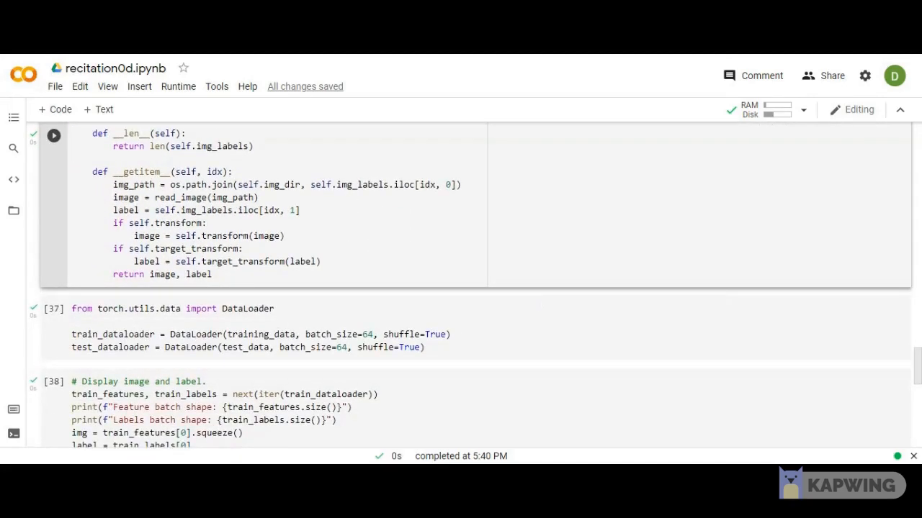
mouse_move(204, 198)
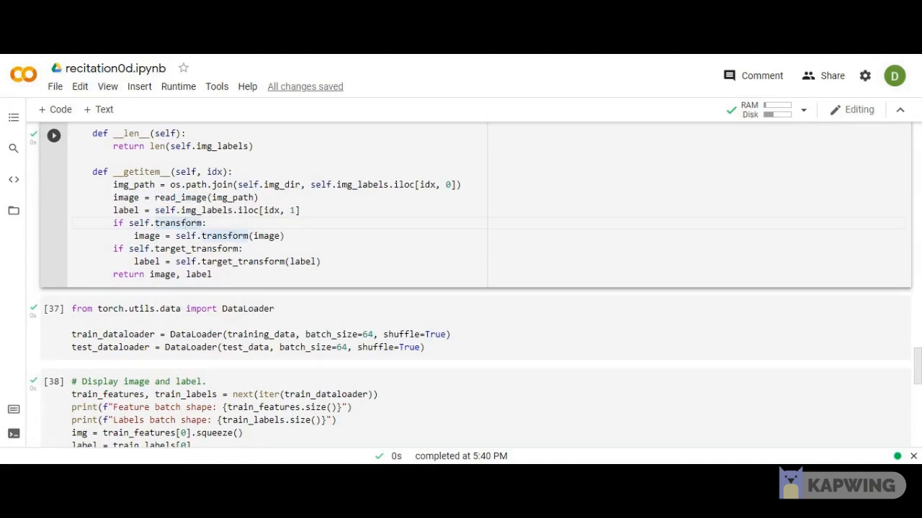
scroll(down, 3)
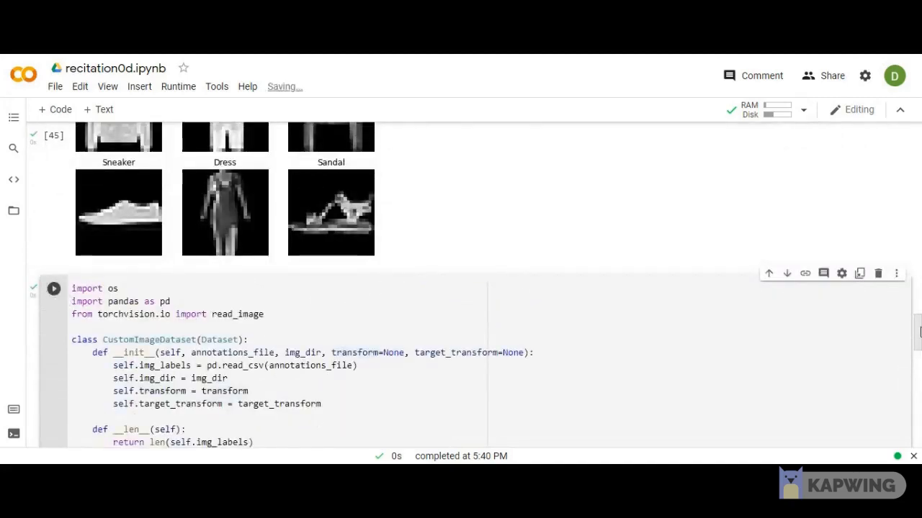
scroll(down, 3)
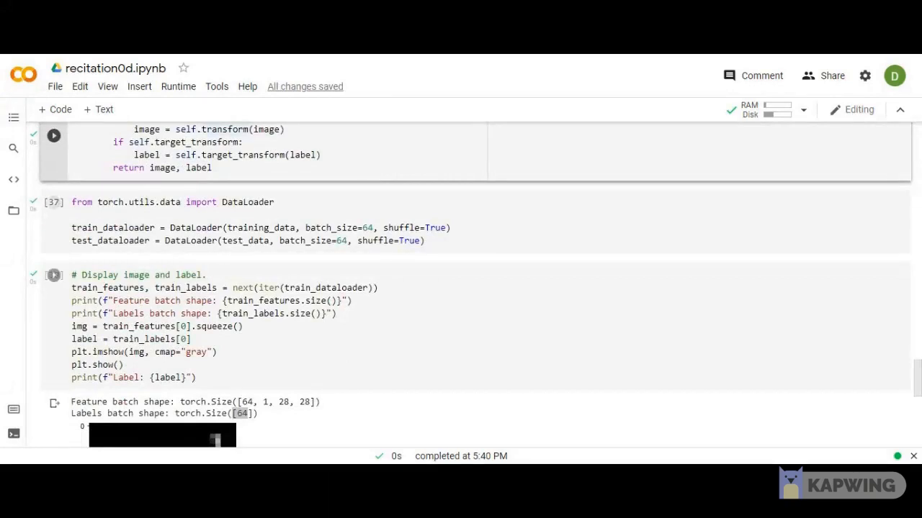
Step: Run the CustomImageDataset and train/test DataLoader cells, then scroll to the ankle-boot output
click(255, 227)
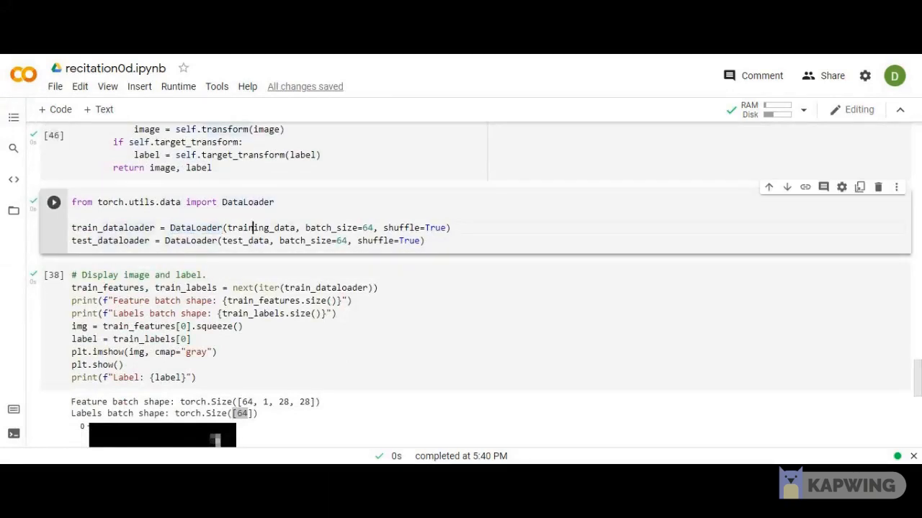
double_click(261, 227)
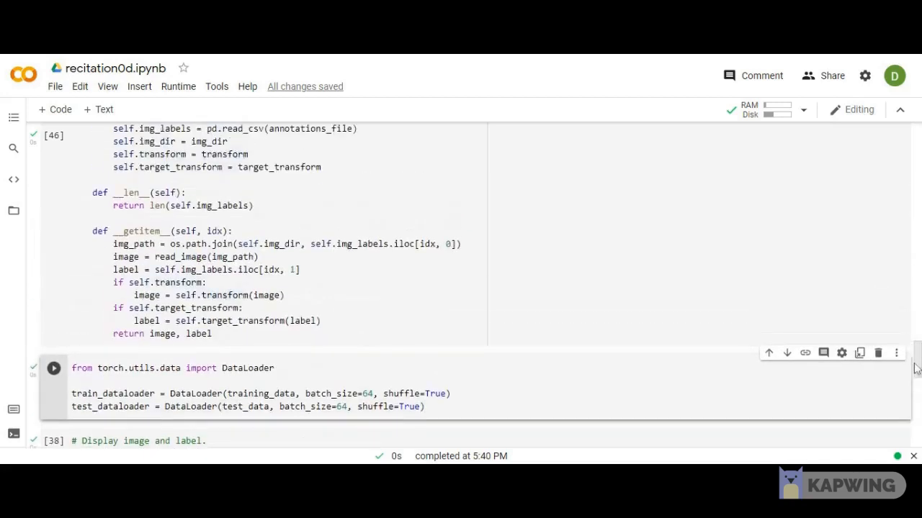
scroll(down, 3)
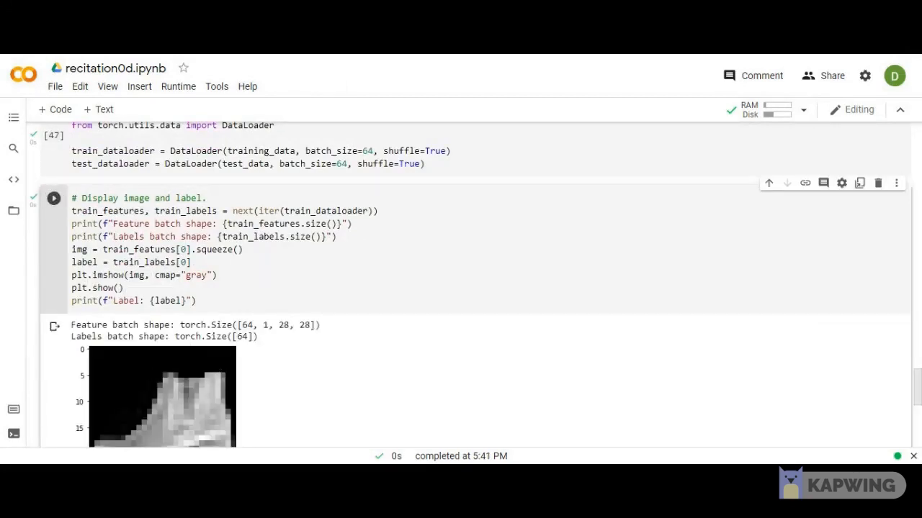
scroll(down, 3)
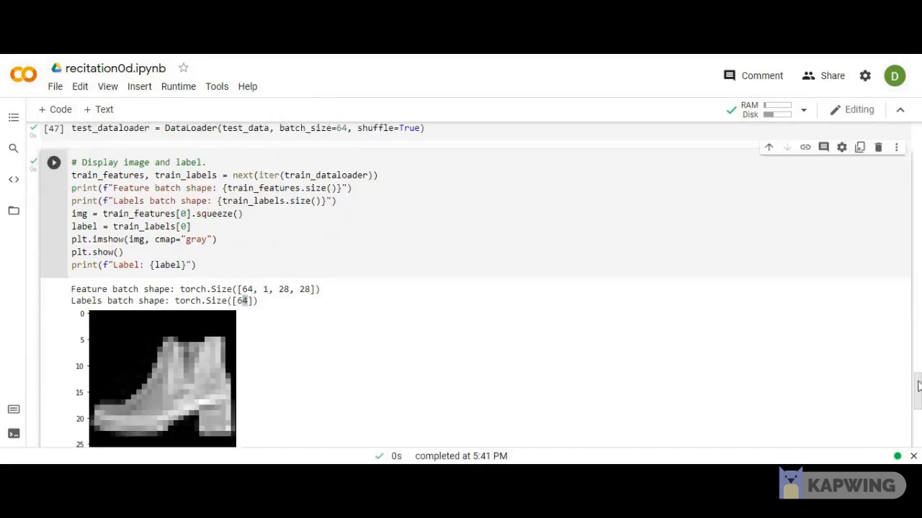
scroll(down, 3)
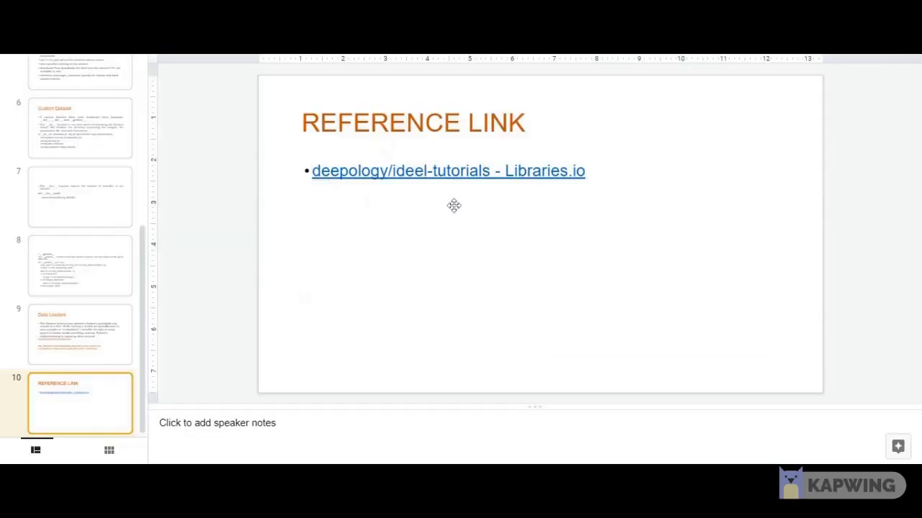
Step: Select the text box holding the deepology/ideel-tutorials reference link
click(453, 205)
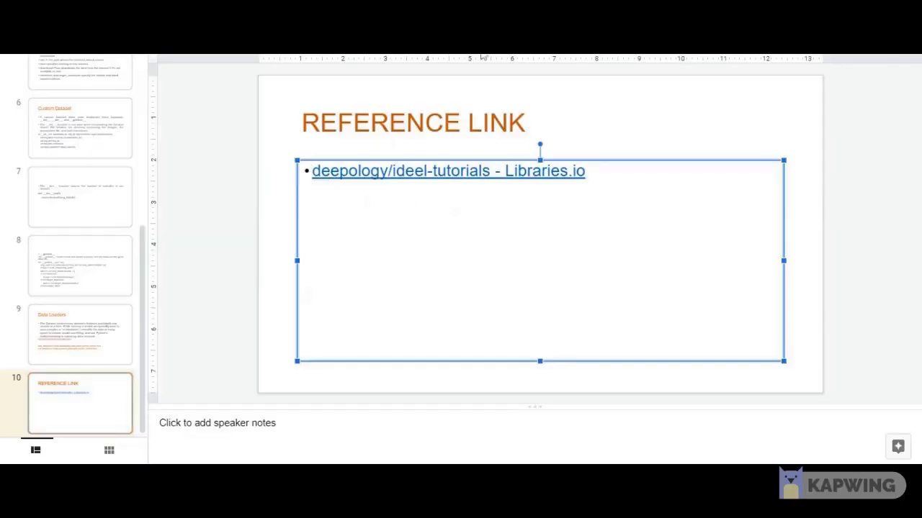